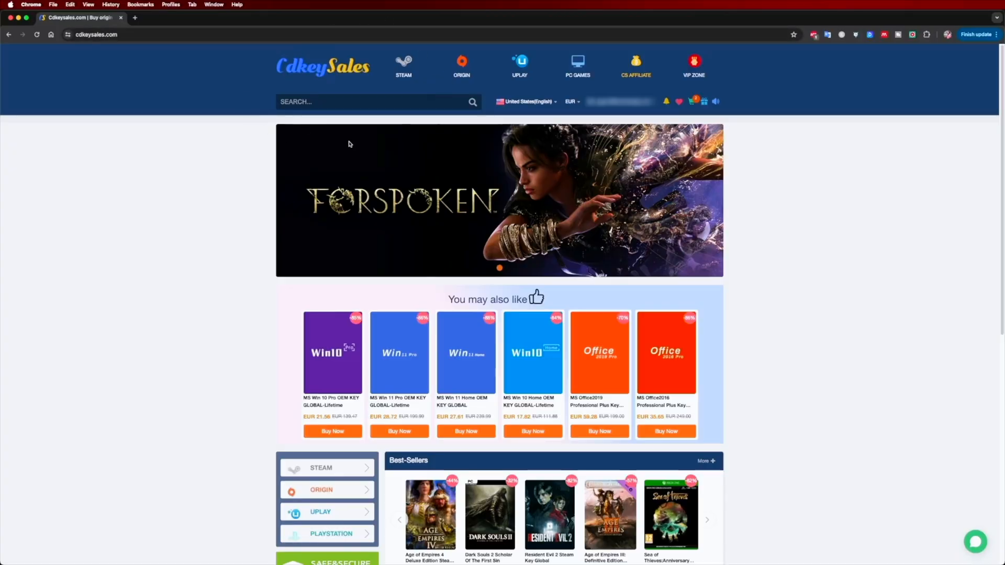
Buy the MS Win 11 Pro OEM key with promo code RJT25 and copy the delivered key.
{"action": "left_click", "coordinate": [398, 353]}
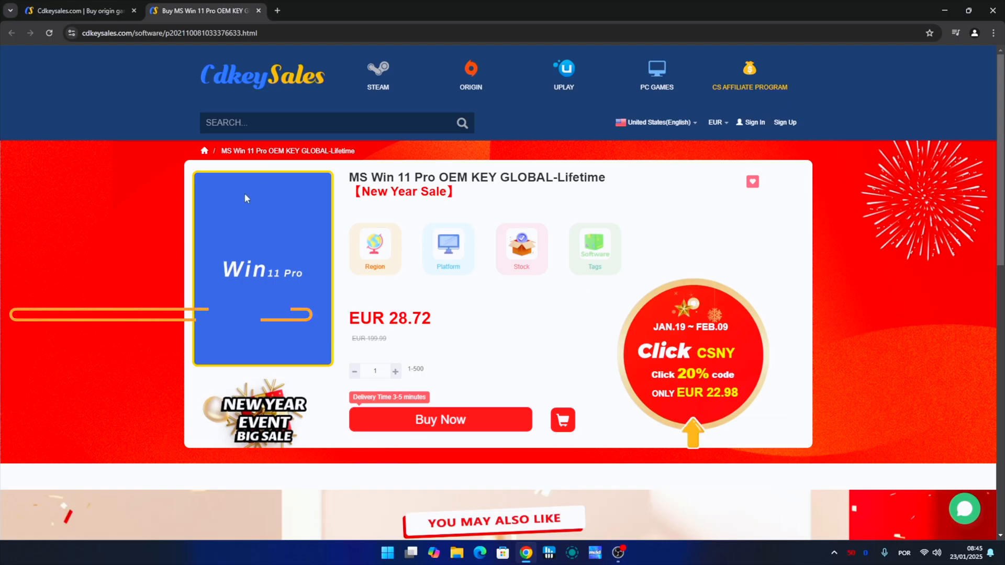
{"action": "left_click", "coordinate": [441, 420]}
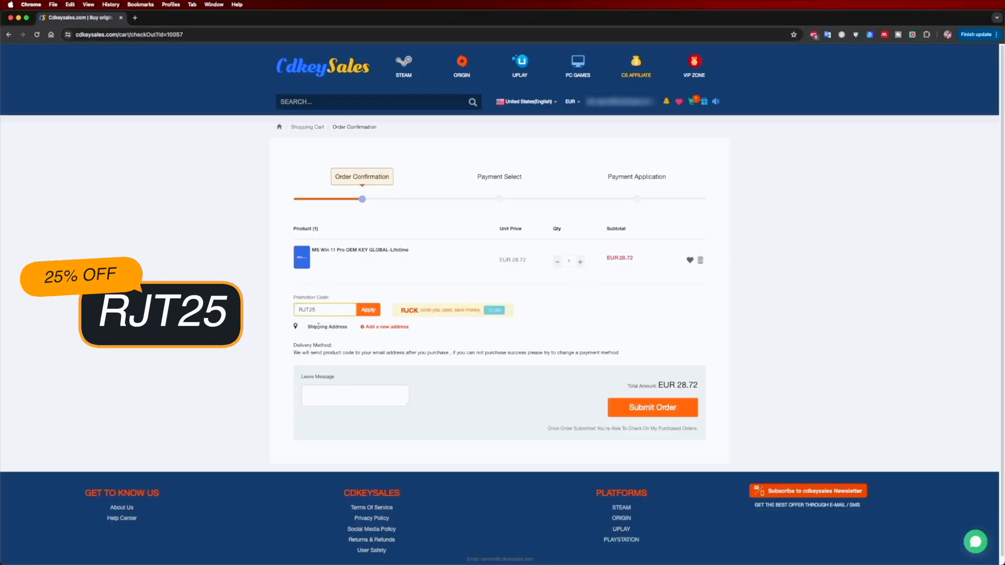
{"action": "left_click", "coordinate": [652, 407]}
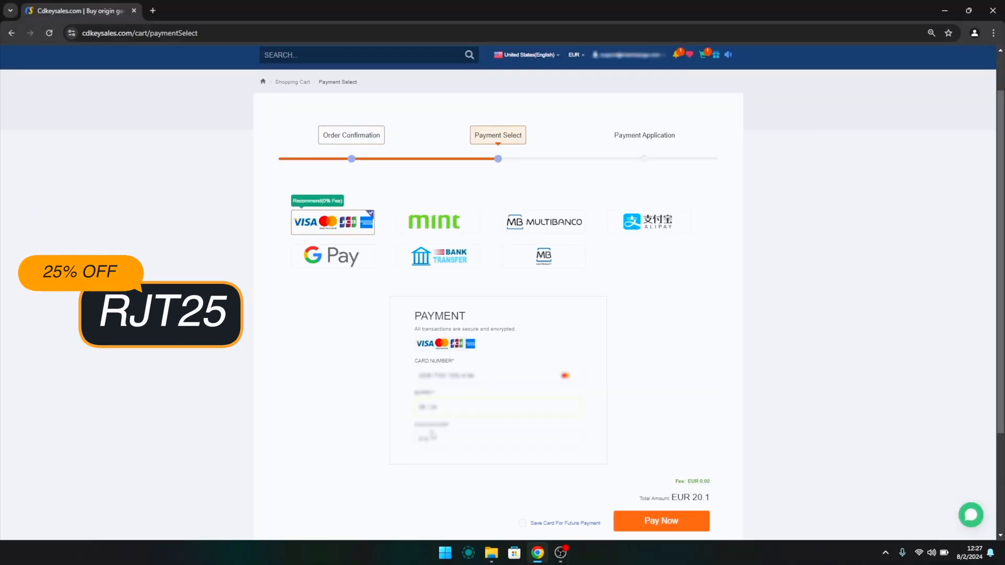
{"action": "left_click", "coordinate": [660, 521]}
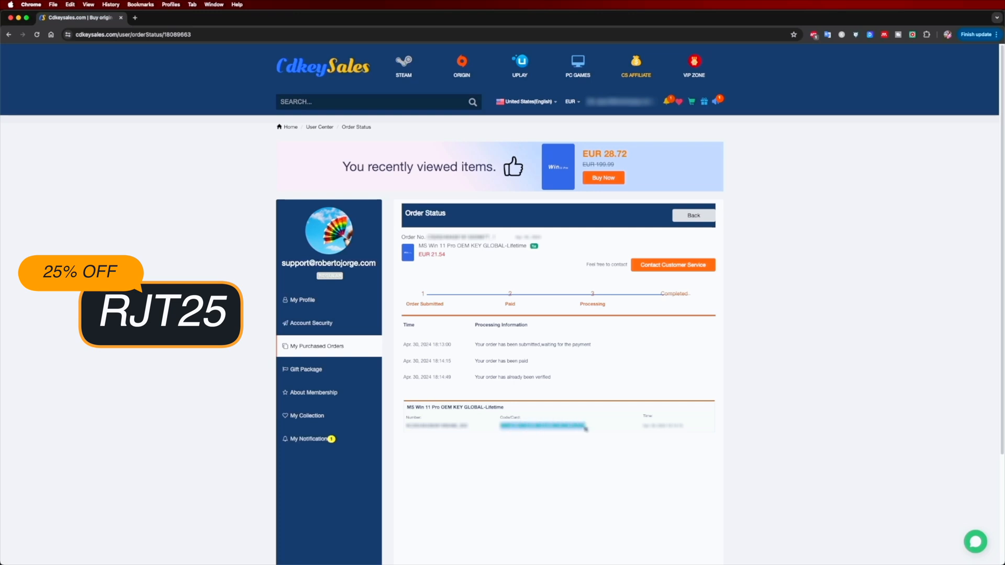
{"action": "right_click", "coordinate": [541, 426]}
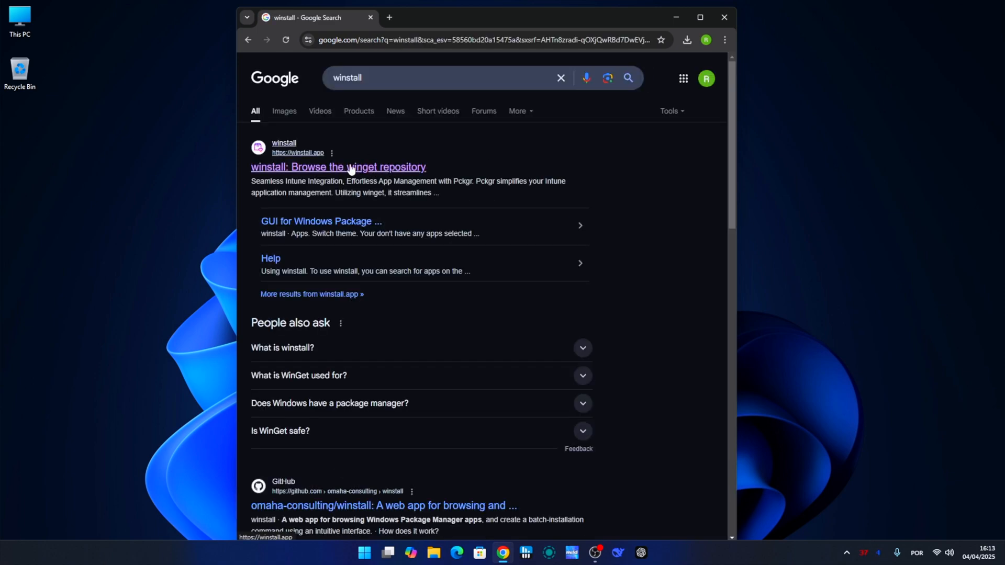
Go from the Google result to winstall.app and show the All apps catalogue of 8,048 packages.
{"action": "left_click", "coordinate": [338, 167]}
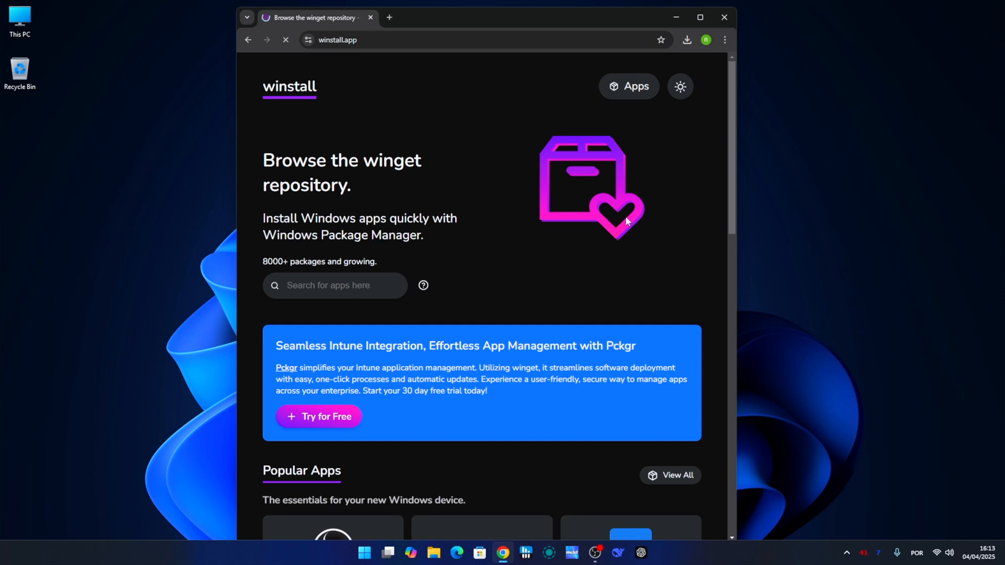
{"action": "scroll", "scroll_direction": "down", "scroll_amount": 3}
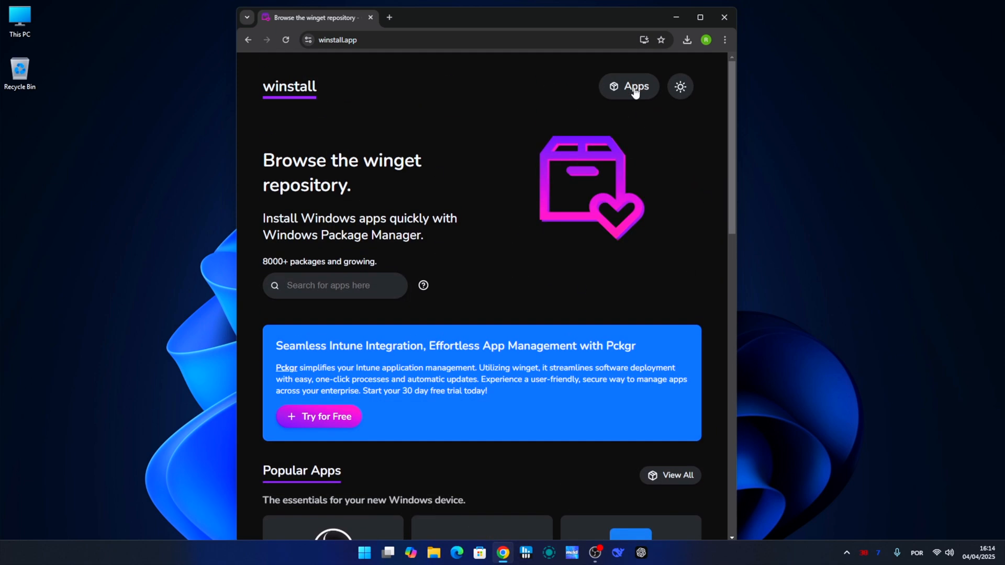
{"action": "left_click", "coordinate": [628, 85]}
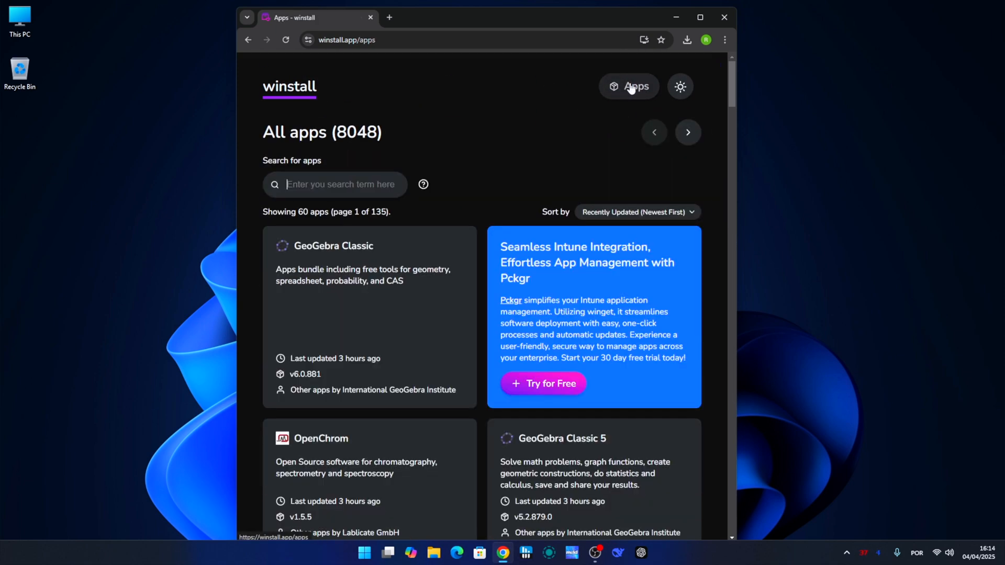
{"action": "scroll", "scroll_direction": "down", "scroll_amount": 3}
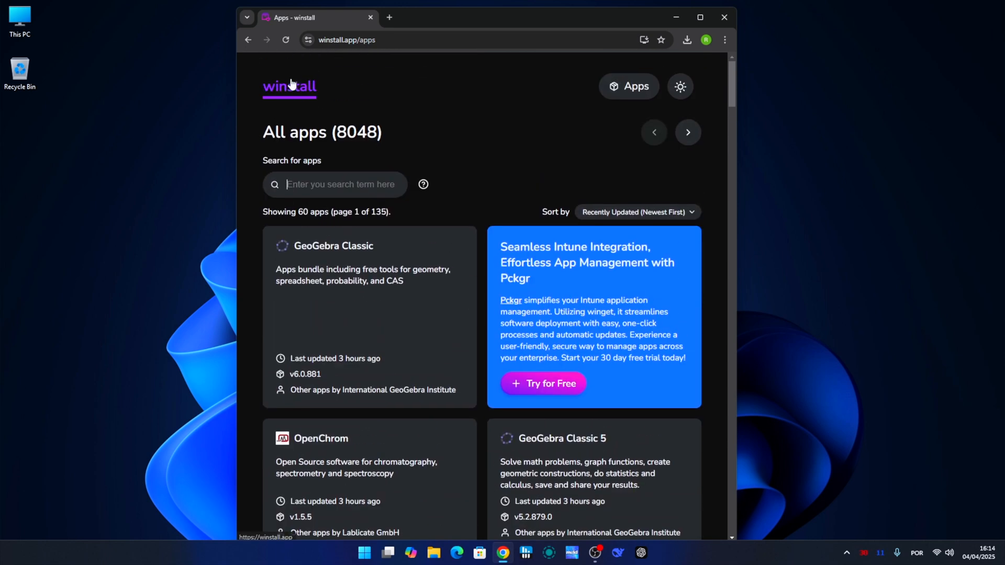
Select six apps including Spotify, Firefox, WPS Office, CPU-Z and Zoom for the script.
{"action": "left_click", "coordinate": [289, 87]}
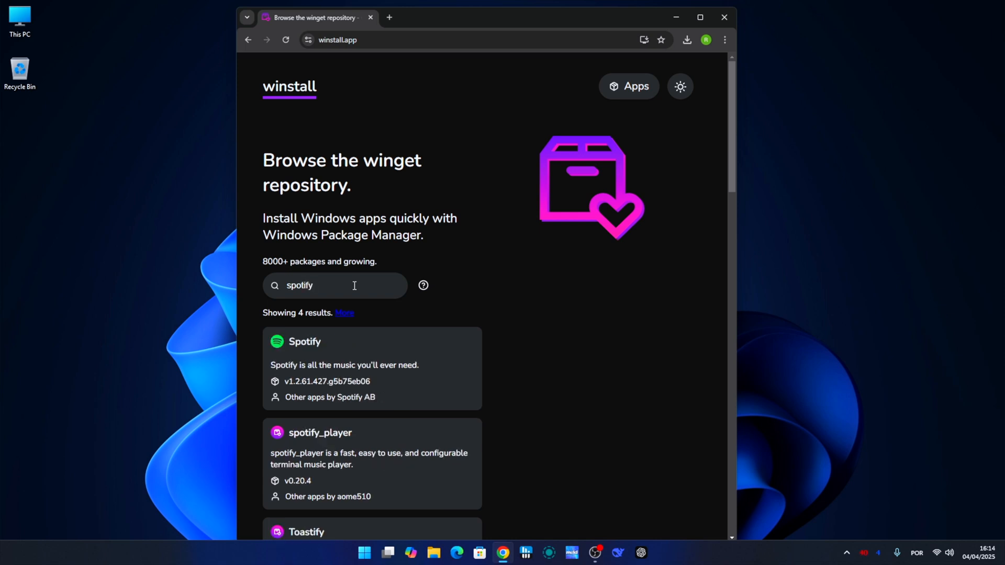
{"action": "left_click", "coordinate": [629, 85]}
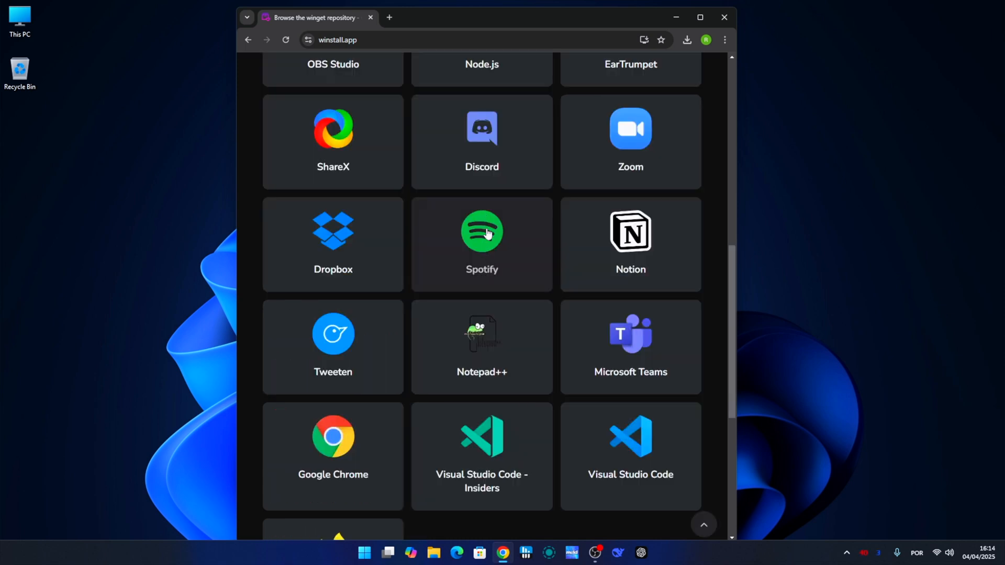
{"action": "left_click", "coordinate": [481, 230]}
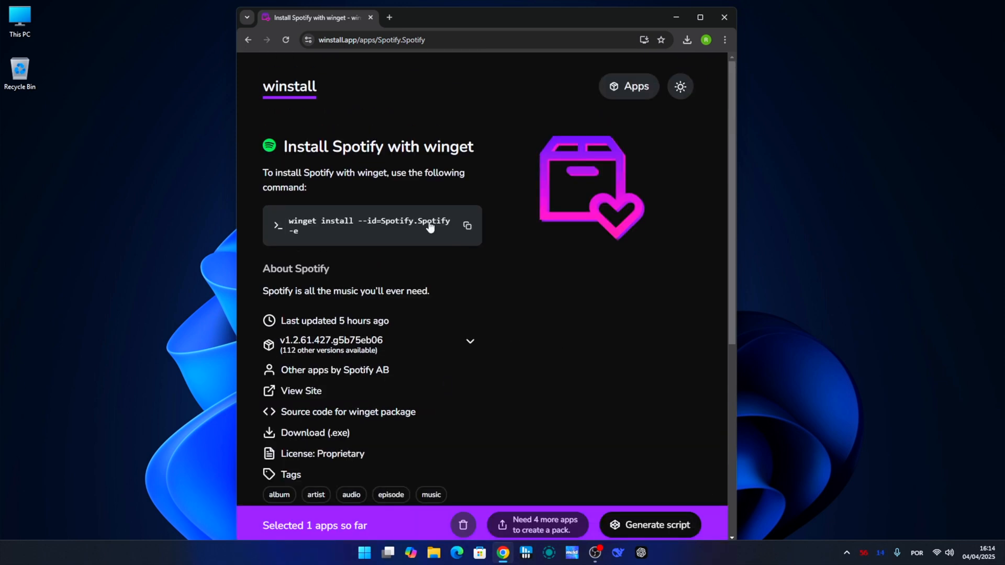
{"action": "left_click", "coordinate": [248, 40]}
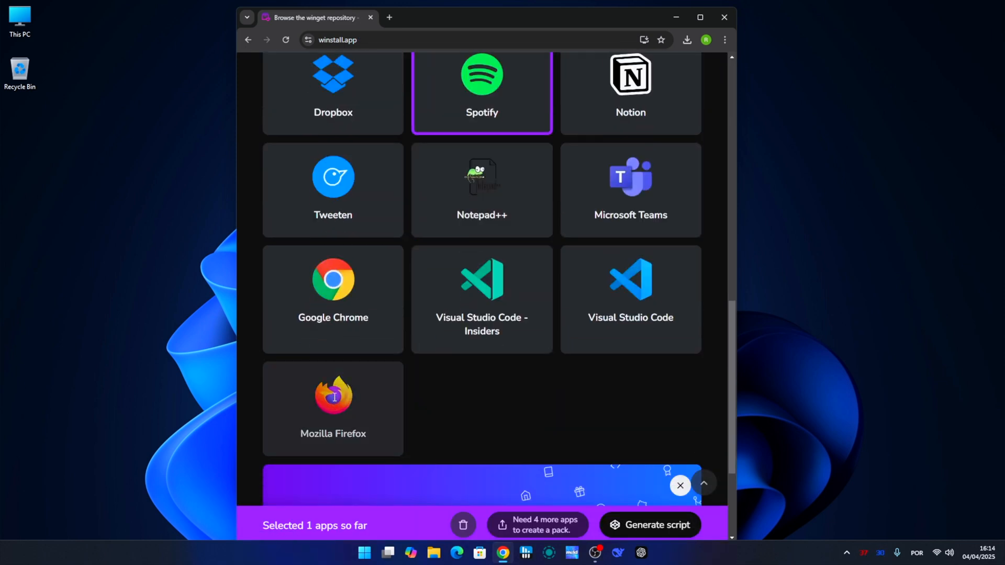
{"action": "left_click", "coordinate": [333, 394]}
{"action": "type", "text": "wps off"}
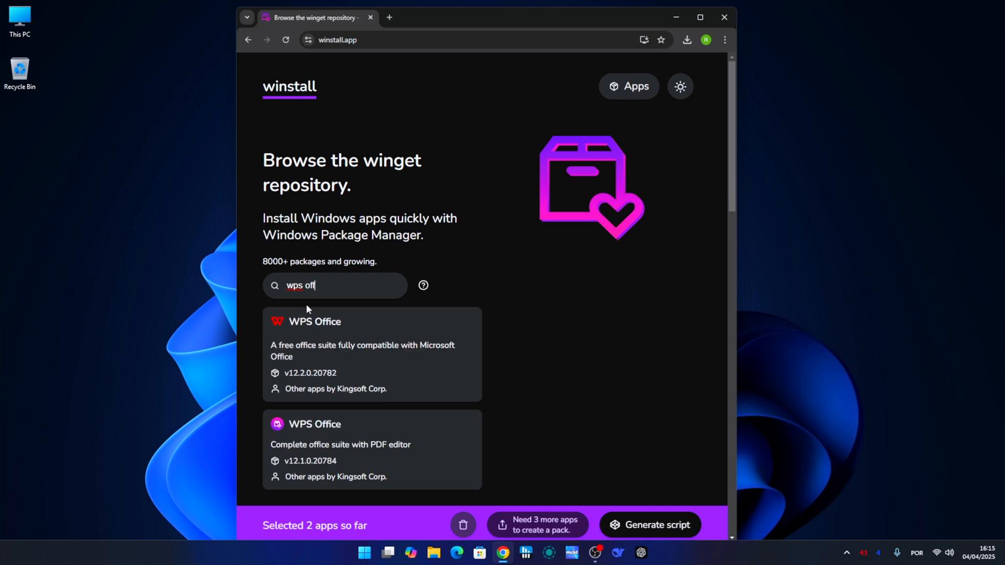
{"action": "left_click", "coordinate": [315, 321]}
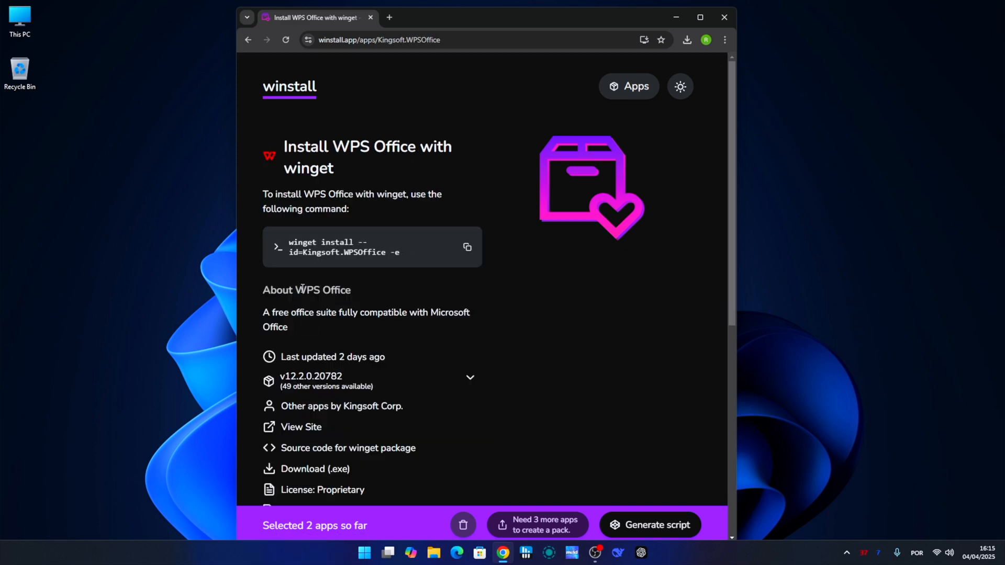
{"action": "scroll", "scroll_direction": "down", "scroll_amount": 3}
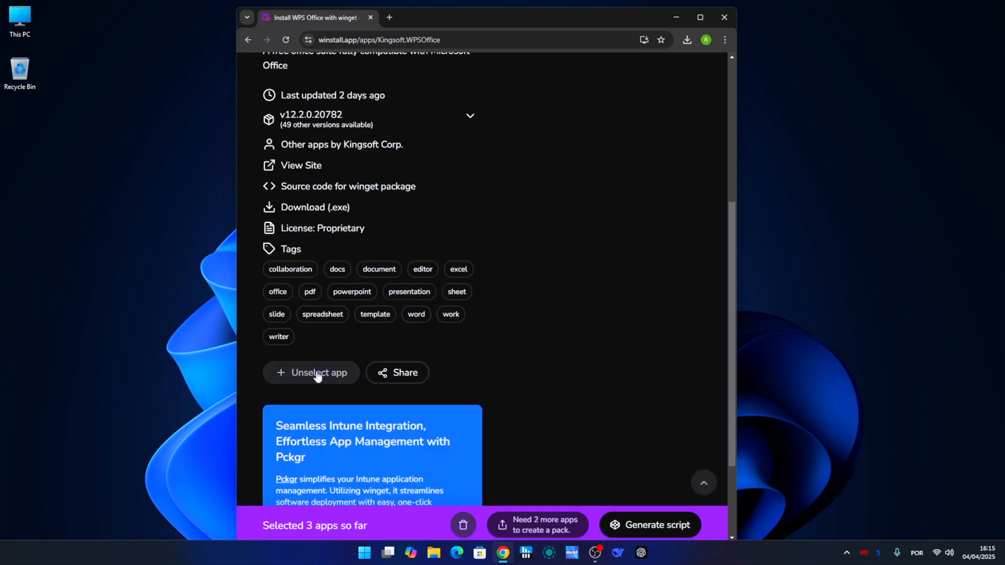
{"action": "left_click", "coordinate": [248, 40]}
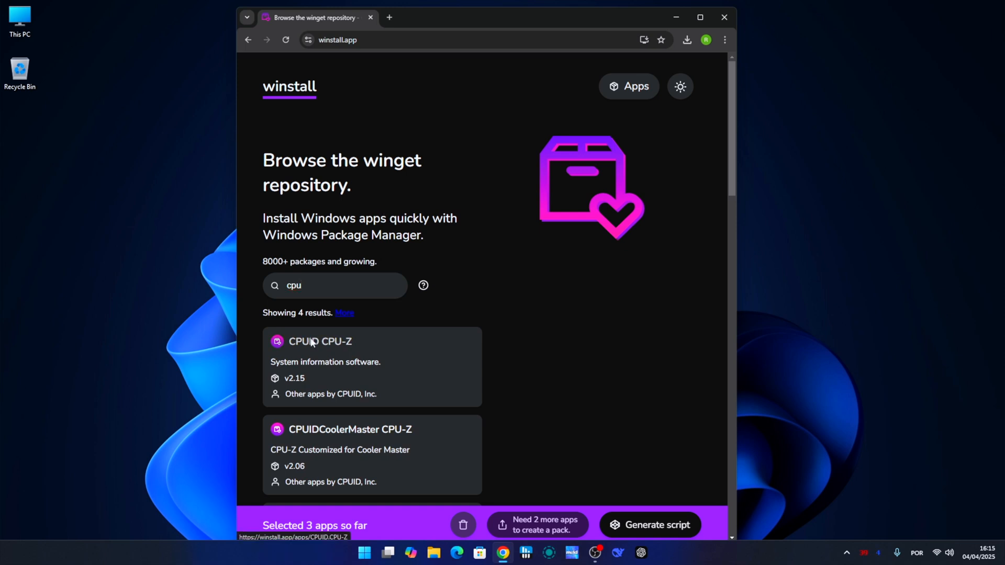
{"action": "left_click", "coordinate": [320, 341]}
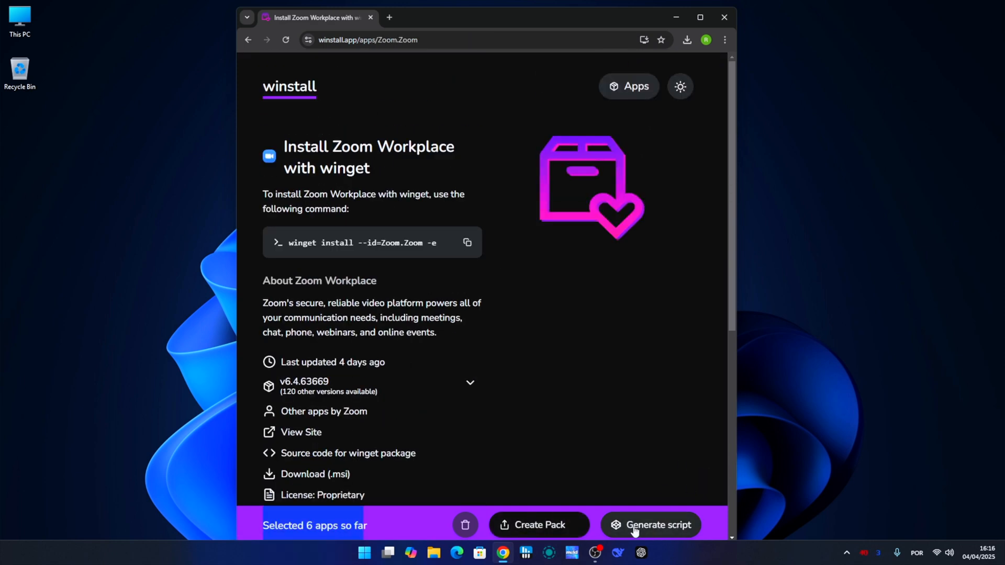
Generate the Batch install script for the six apps and download it as a .bat file.
{"action": "left_click", "coordinate": [650, 524]}
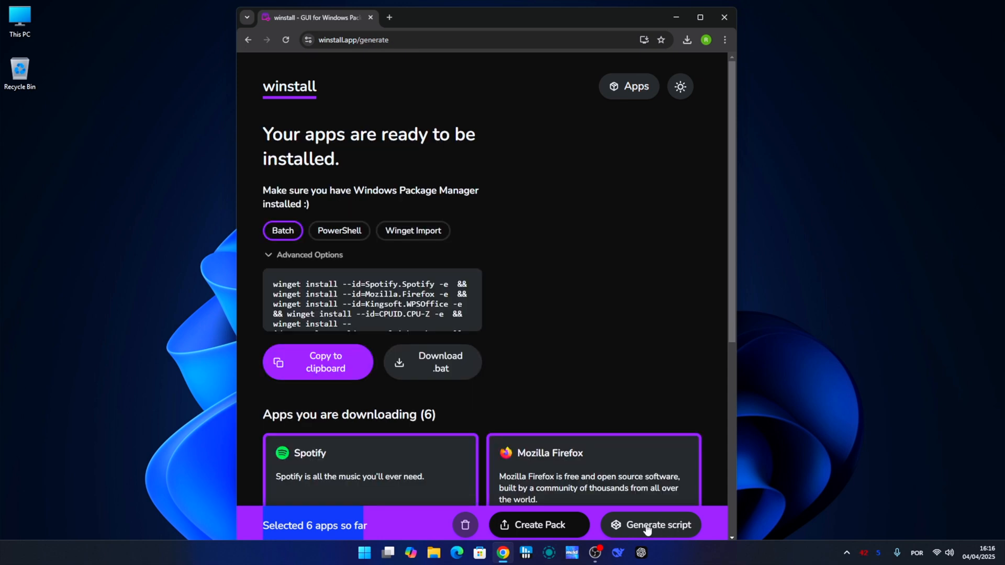
{"action": "mouse_move", "coordinate": [432, 362]}
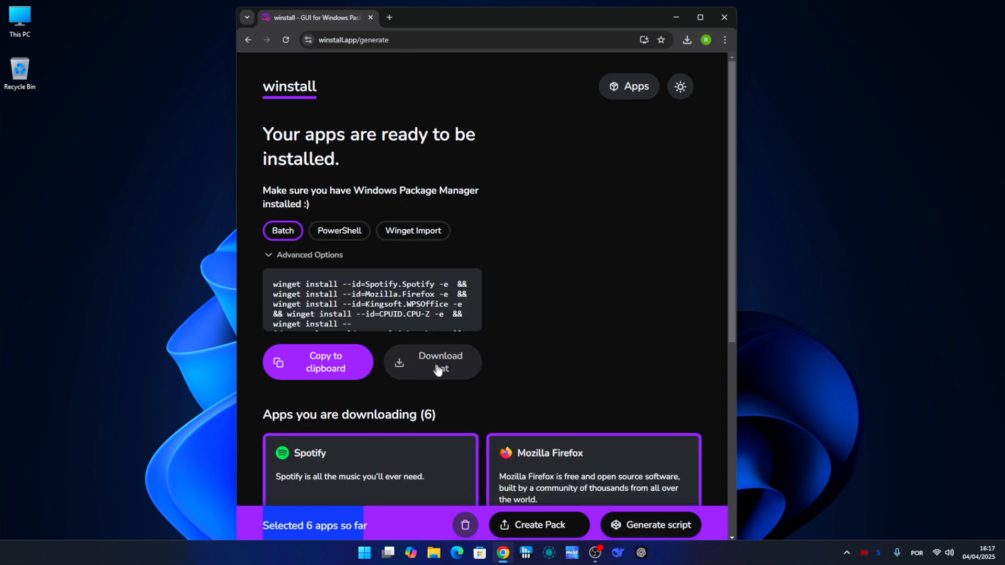
{"action": "left_click", "coordinate": [432, 361]}
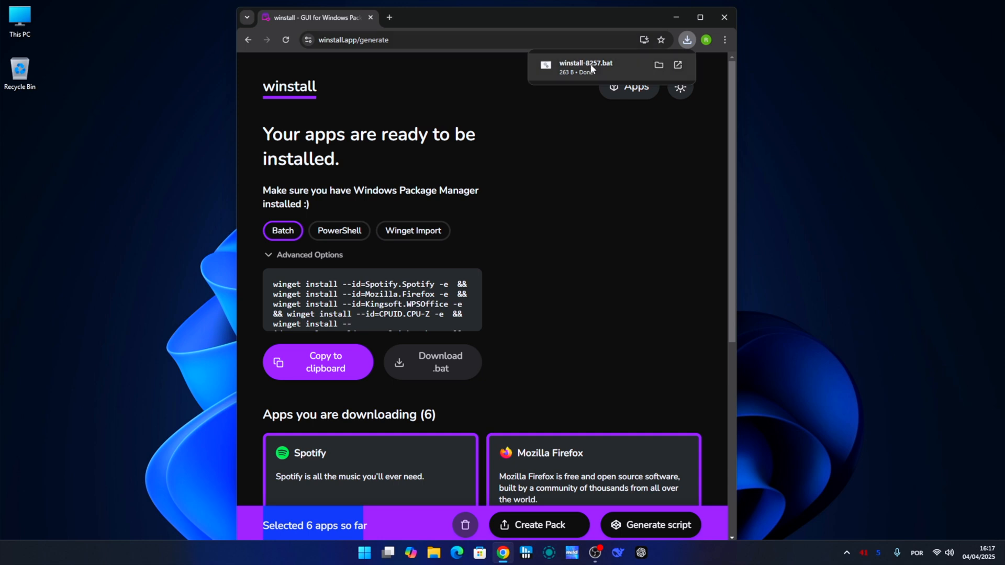
Show the downloaded script in its folder and rename it to My Apps.
{"action": "left_click", "coordinate": [659, 65]}
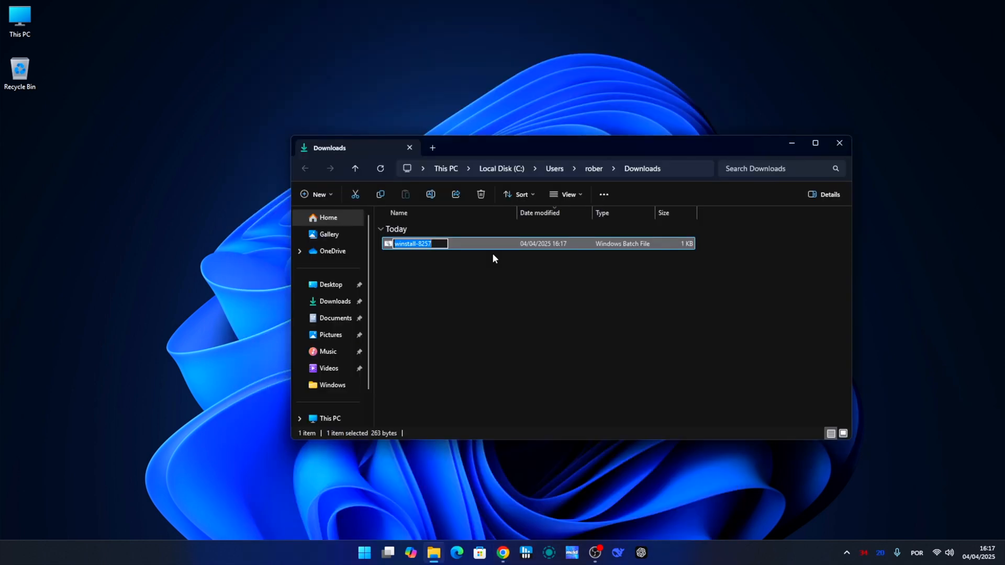
{"action": "type", "text": "My Apps"}
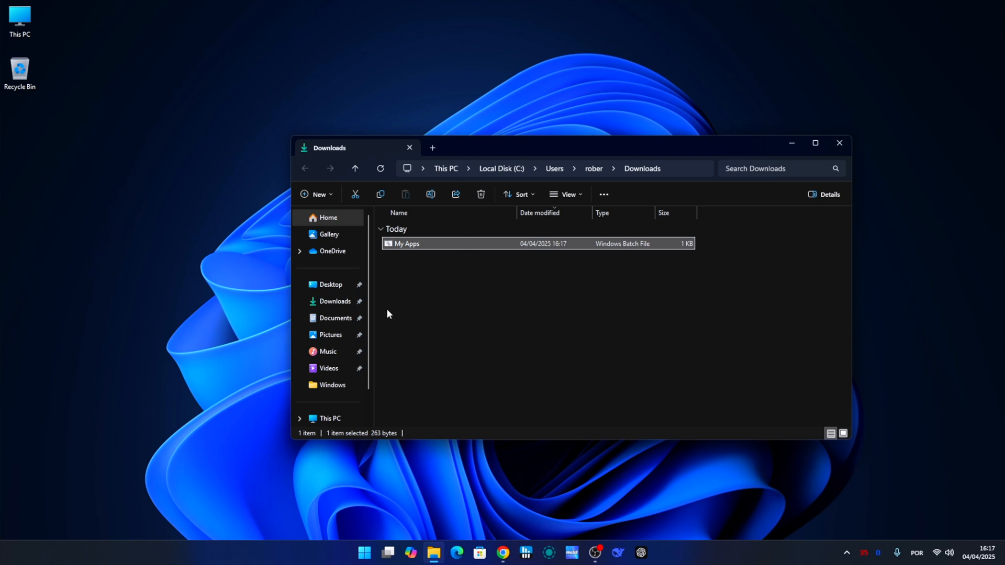
{"action": "right_click", "coordinate": [406, 244]}
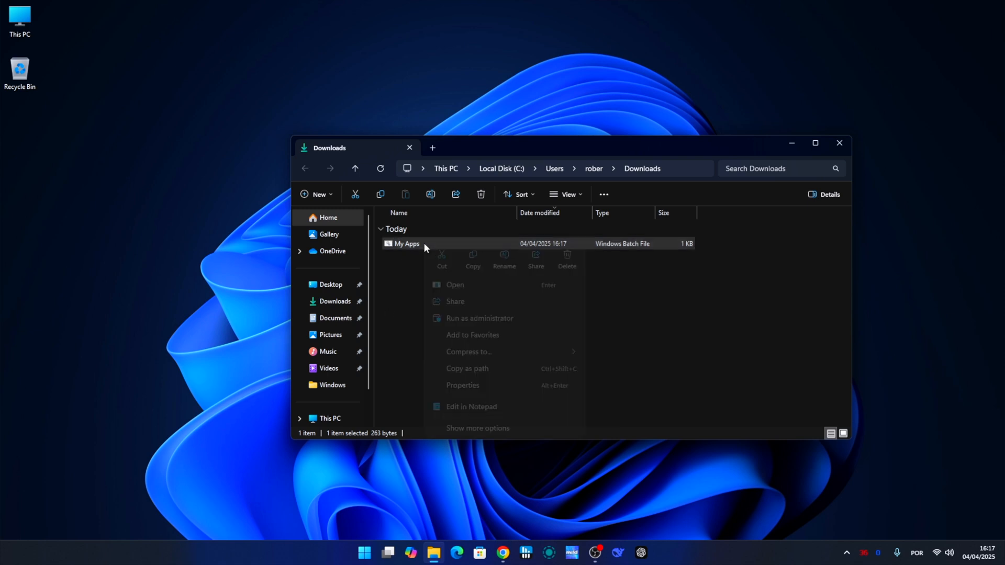
{"action": "left_click", "coordinate": [467, 320]}
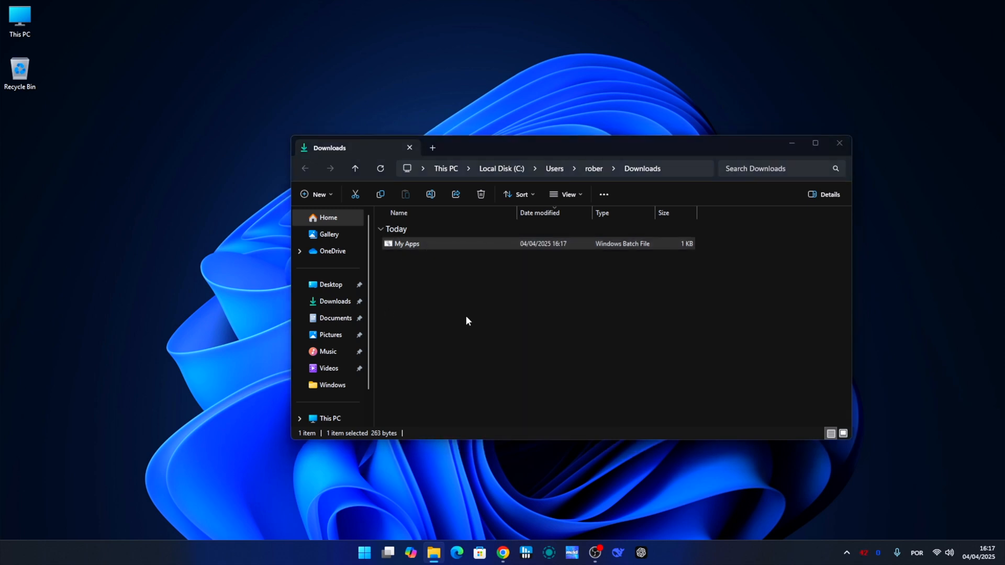
Run the My Apps script and allow it past the SmartScreen warning with Run anyway.
{"action": "double_click", "coordinate": [407, 243]}
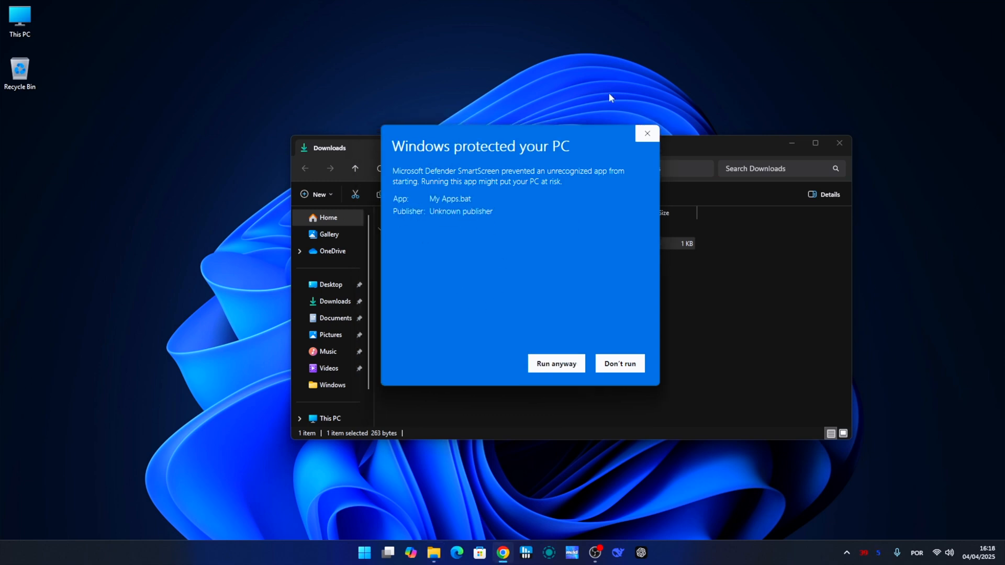
{"action": "mouse_move", "coordinate": [537, 372]}
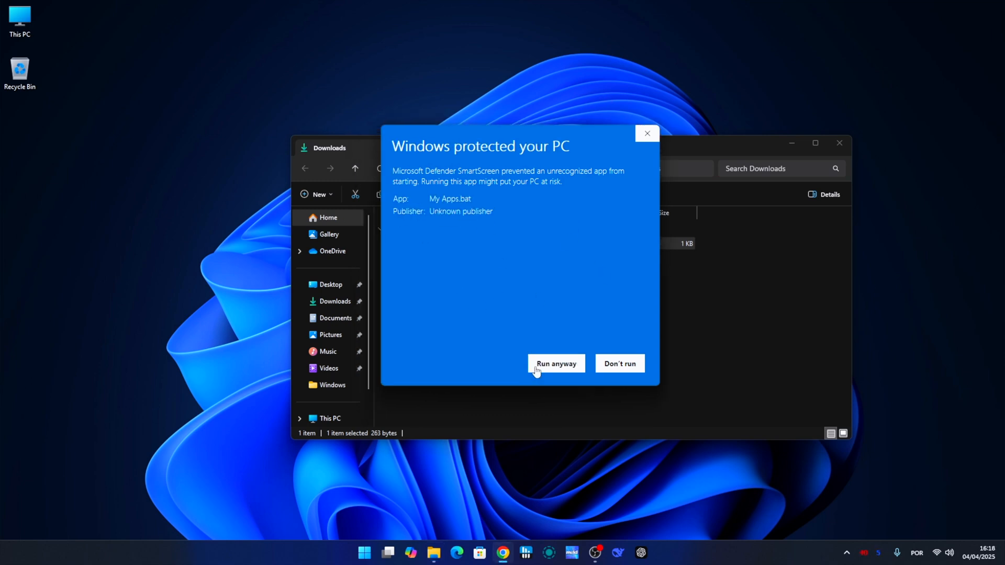
{"action": "left_click", "coordinate": [555, 363]}
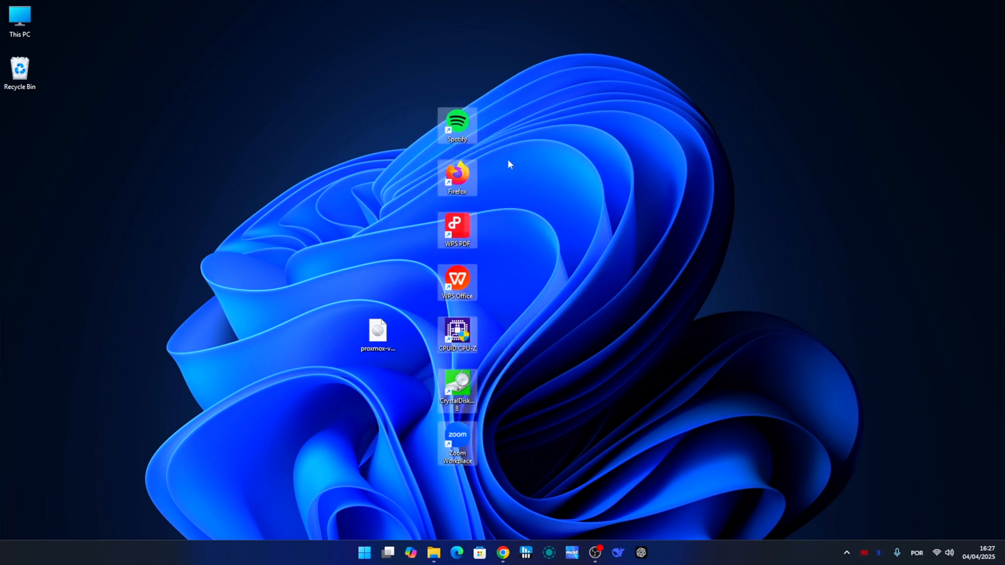
{"action": "mouse_move", "coordinate": [471, 511]}
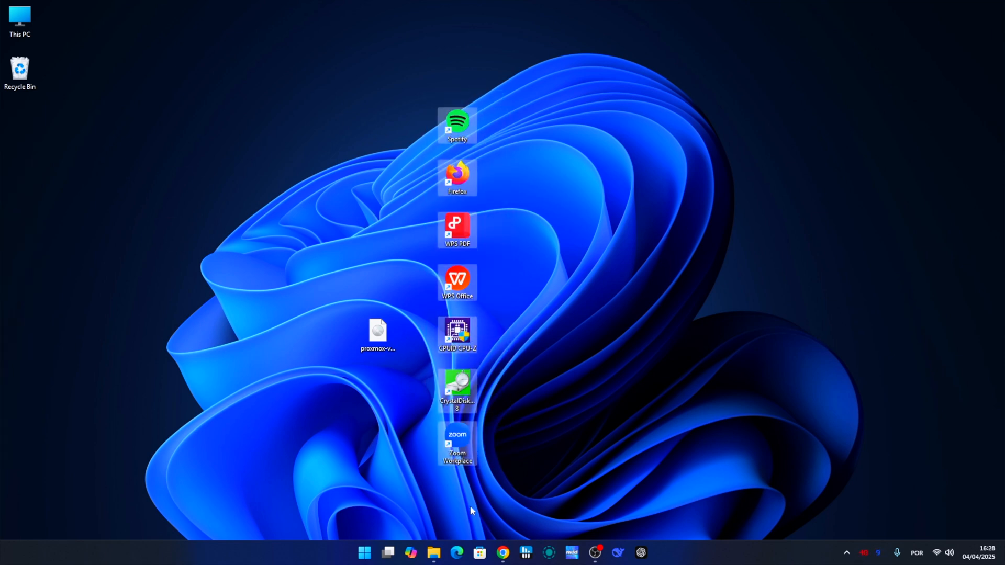
Let the script finish installing and return to the Downloads folder beside the new shortcuts.
{"action": "left_click", "coordinate": [432, 553]}
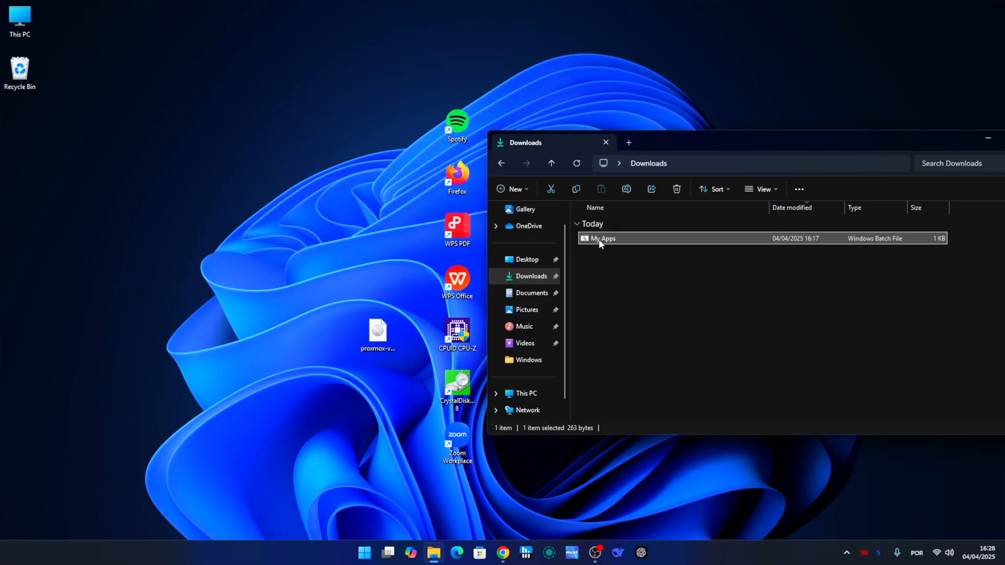
Open the My Apps script from Downloads with Edit in Notepad.
{"action": "right_click", "coordinate": [600, 237]}
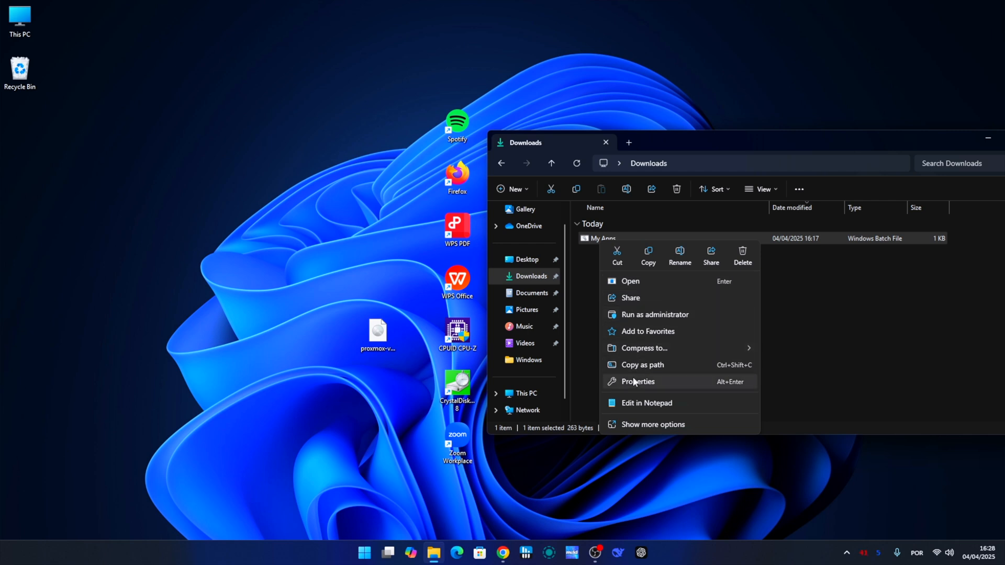
{"action": "mouse_move", "coordinate": [652, 402]}
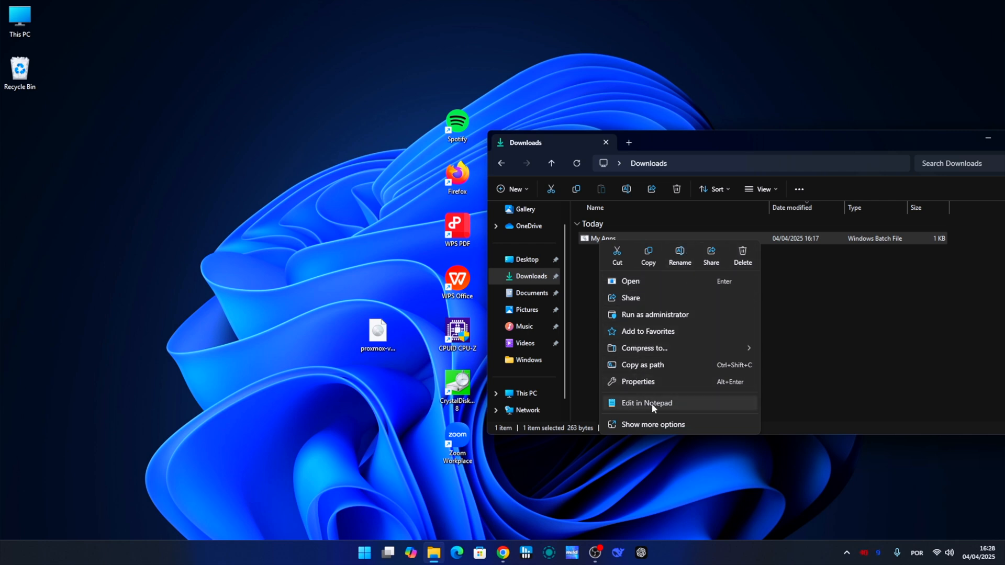
{"action": "left_click", "coordinate": [646, 402]}
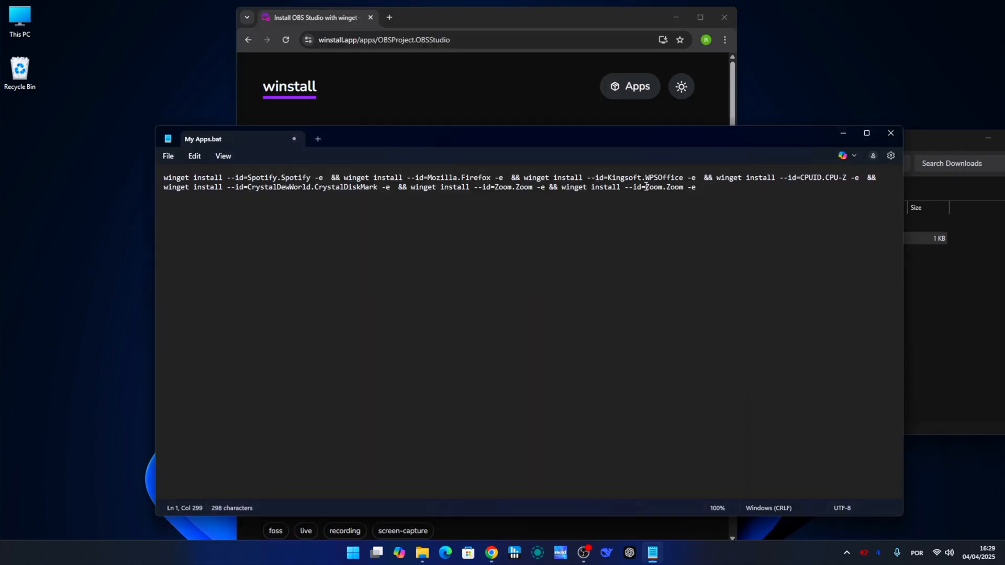
Append 'winget install --id=OBSProject.OBSStudio -e' and select the duplicated install fragment.
{"action": "type", "text": "winget install --id=OBSProject.OBSStudio  -e"}
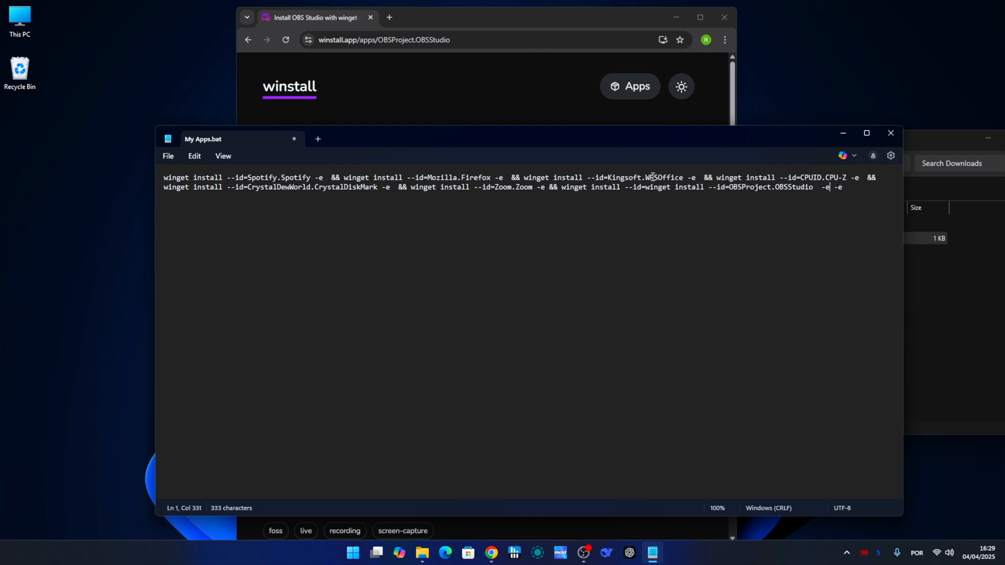
{"action": "left_click_drag", "start_coordinate": [646, 187], "coordinate": [728, 187]}
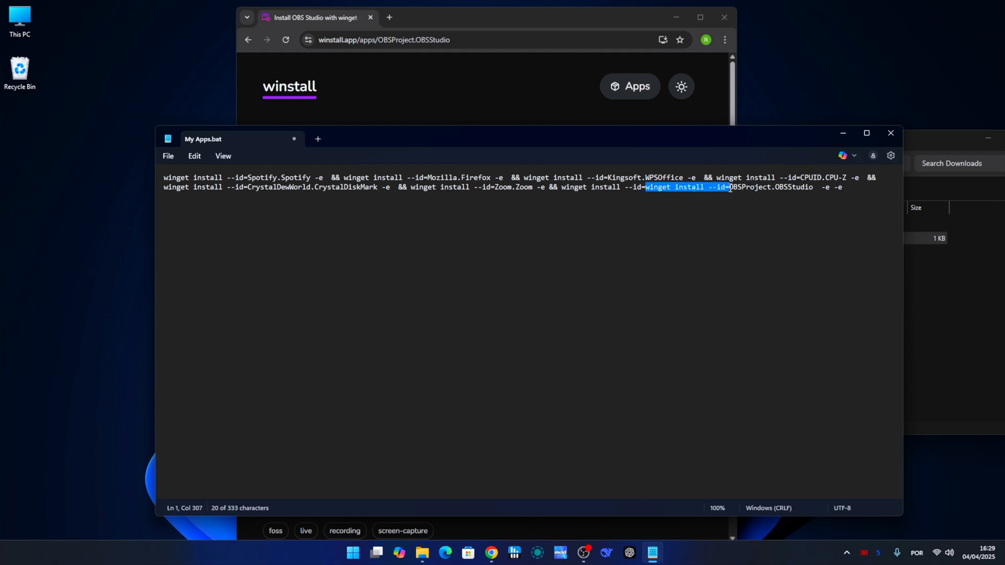